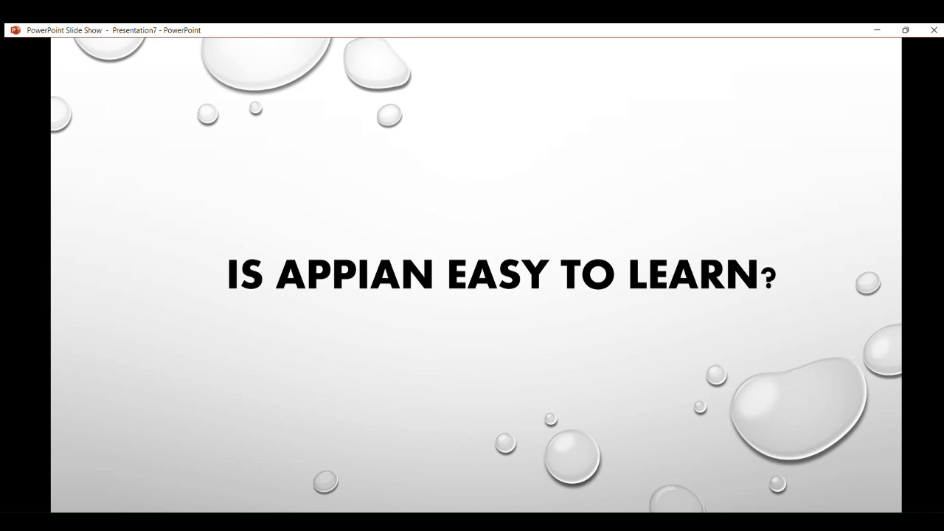
pyautogui.moveTo(885, 71)
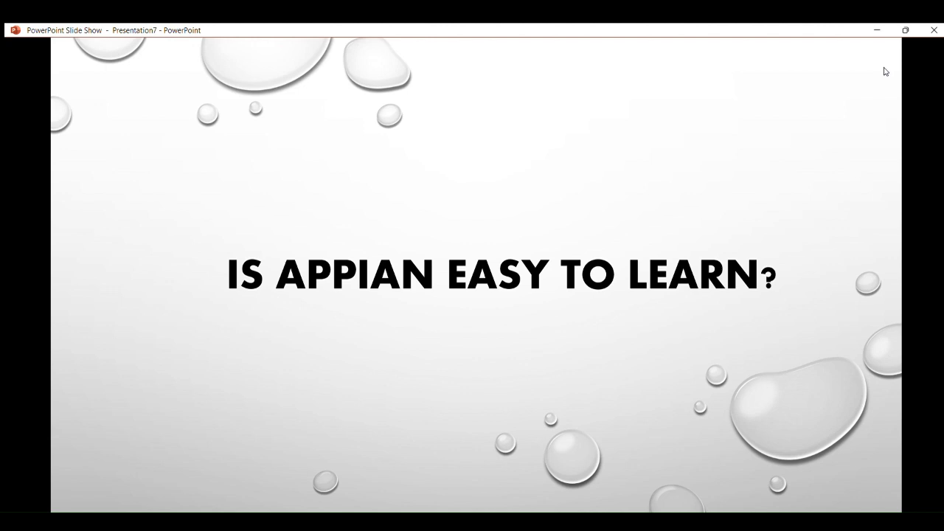
# Advance the slide show one slide with the right arrow key.
pyautogui.press('right')
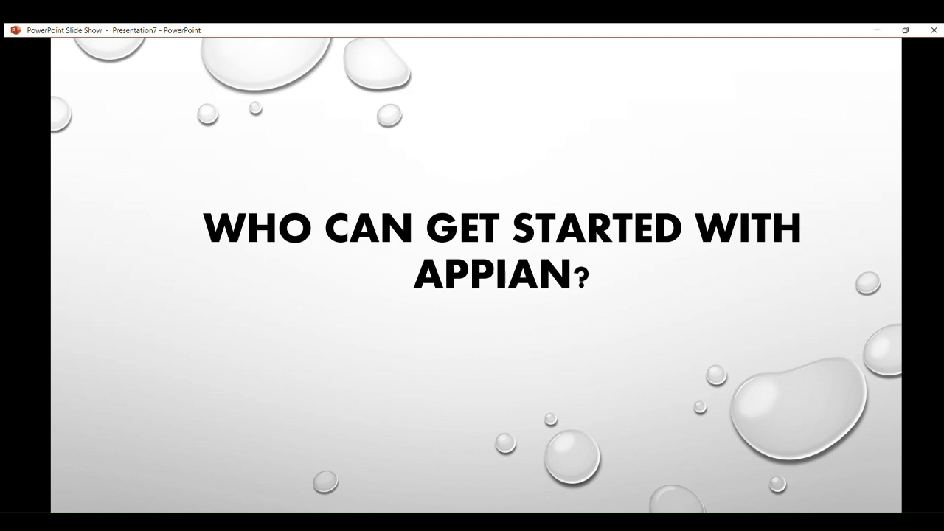
pyautogui.moveTo(350, 159)
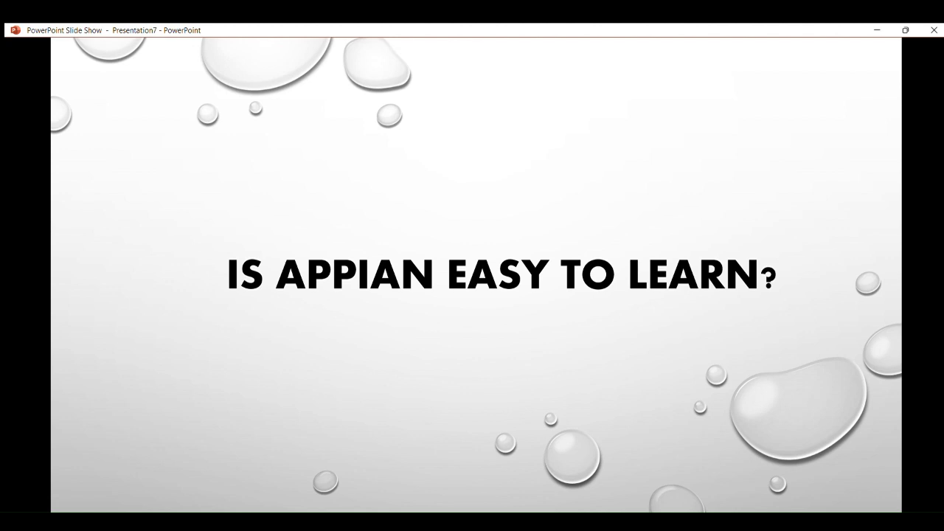
pyautogui.moveTo(885, 71)
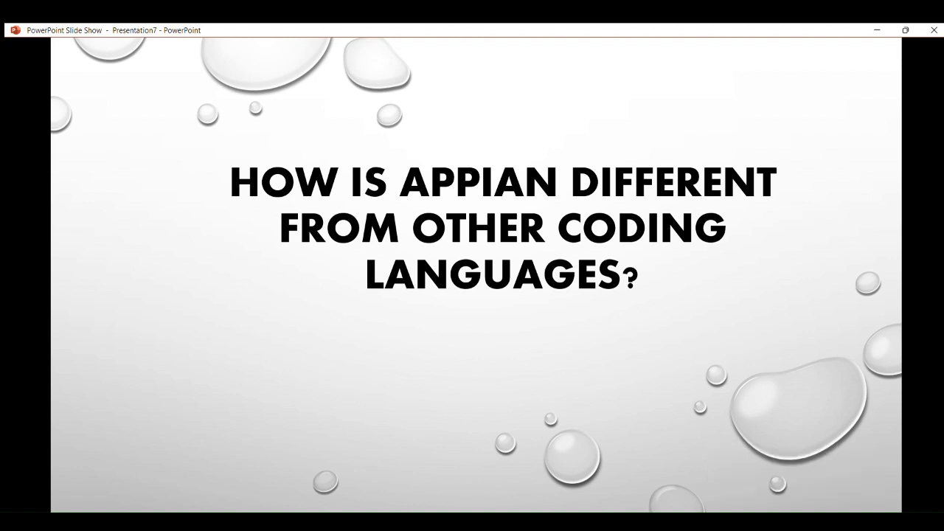
pyautogui.moveTo(883, 77)
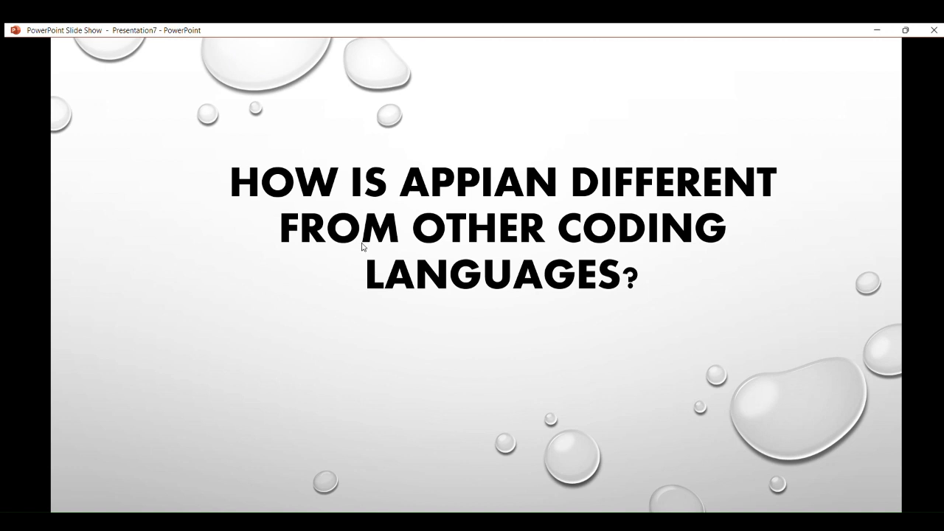
pyautogui.moveTo(883, 78)
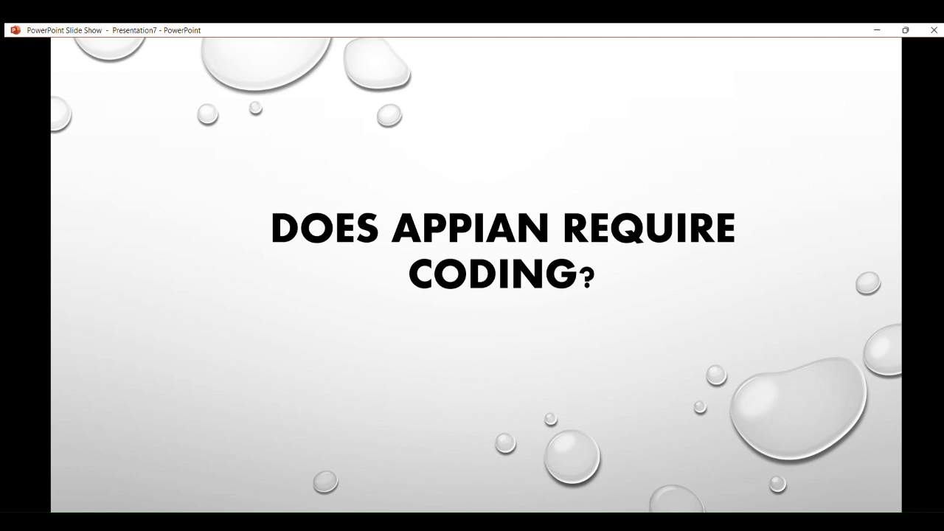
pyautogui.moveTo(792, 506)
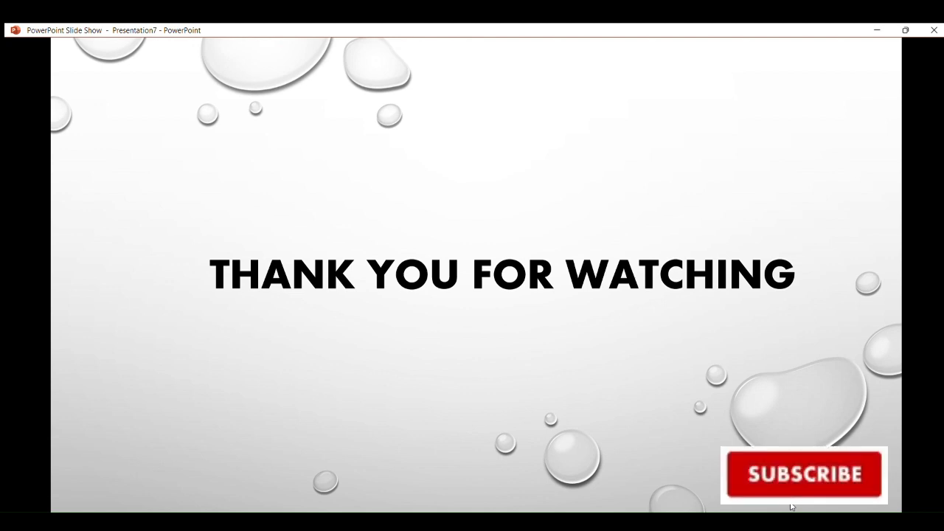
# Click the subscribe prompt on the final Thank You for Watching slide.
pyautogui.click(804, 474)
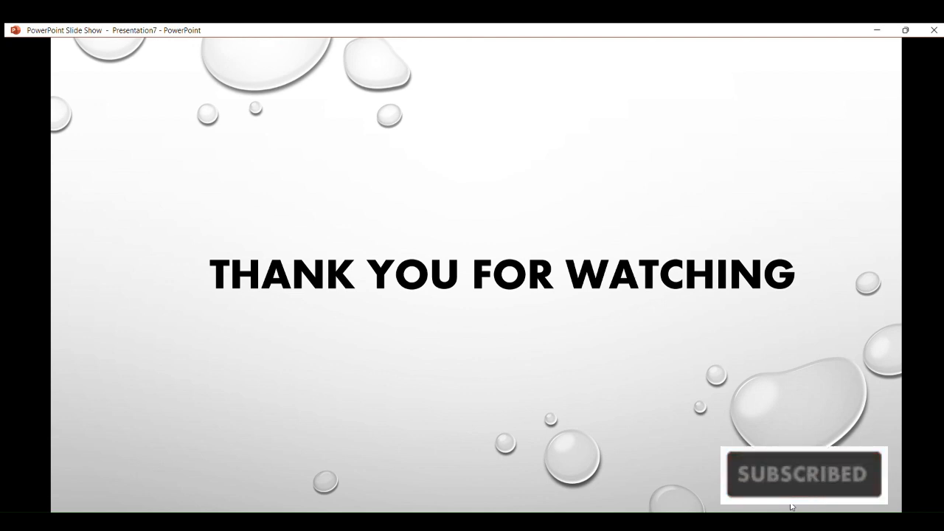